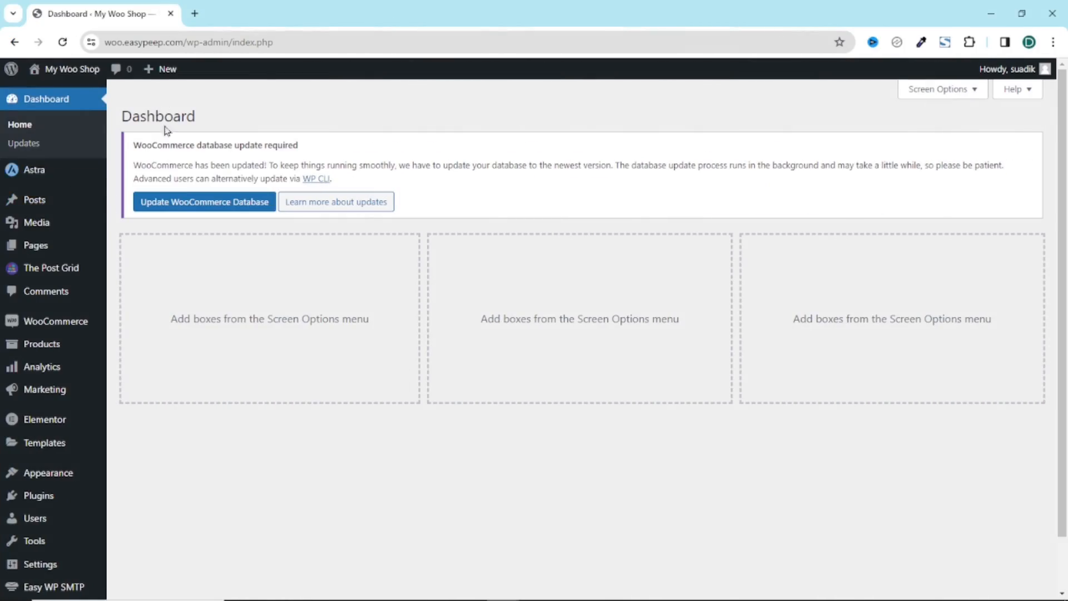
mouse_move(36, 222)
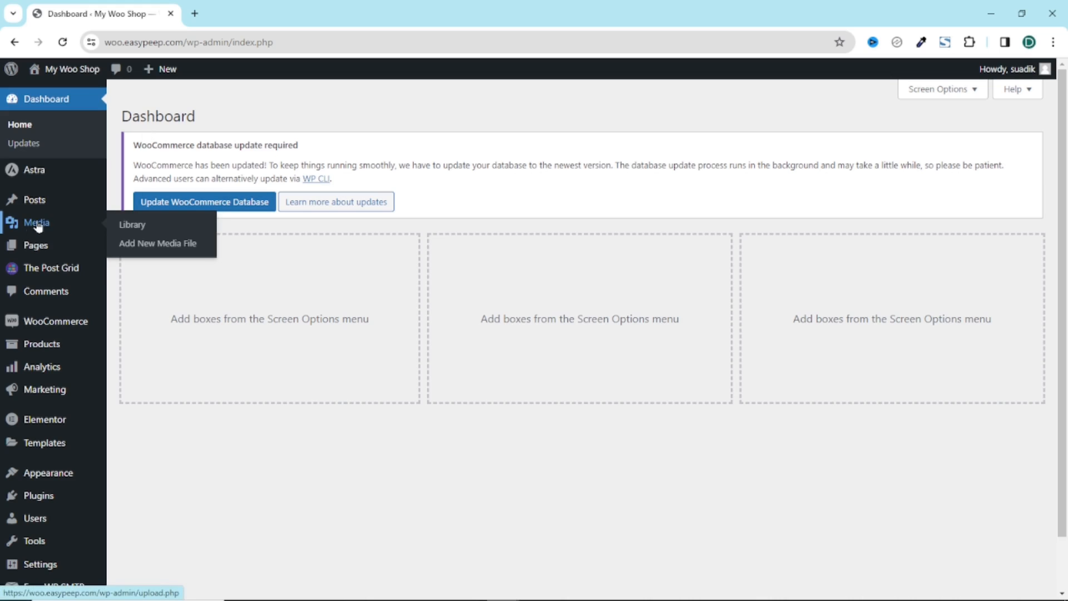
- Open Media > Library to view the 146 media items
left_click(133, 224)
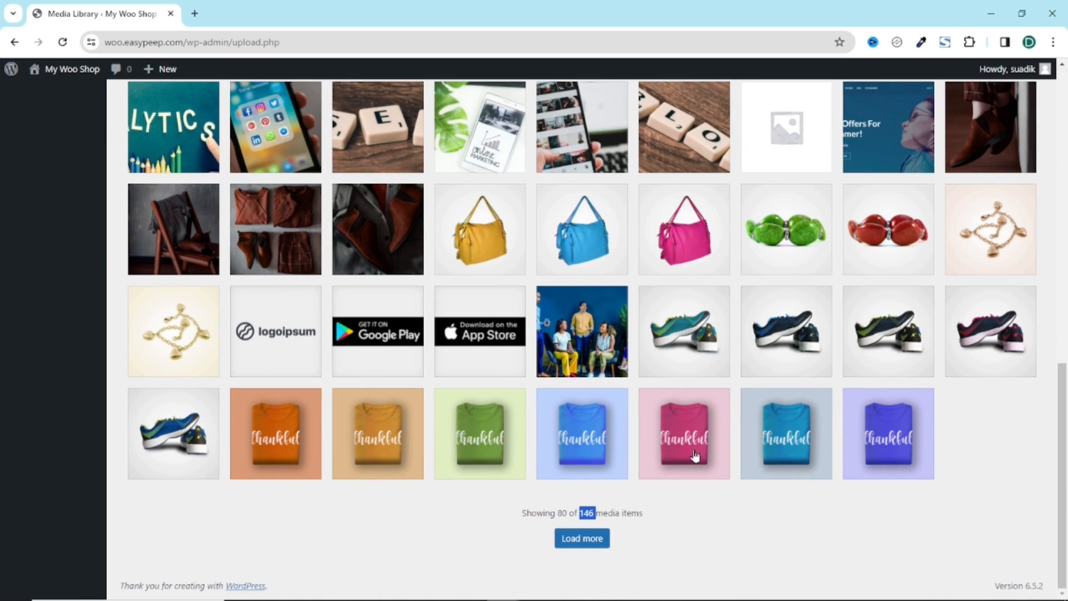
mouse_move(527, 489)
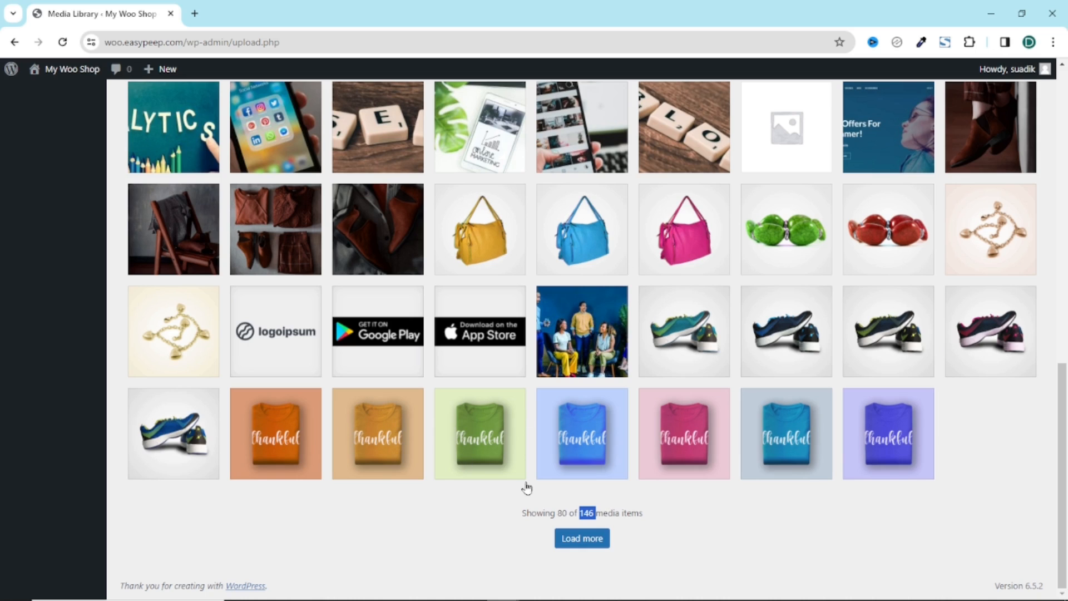
mouse_move(581, 133)
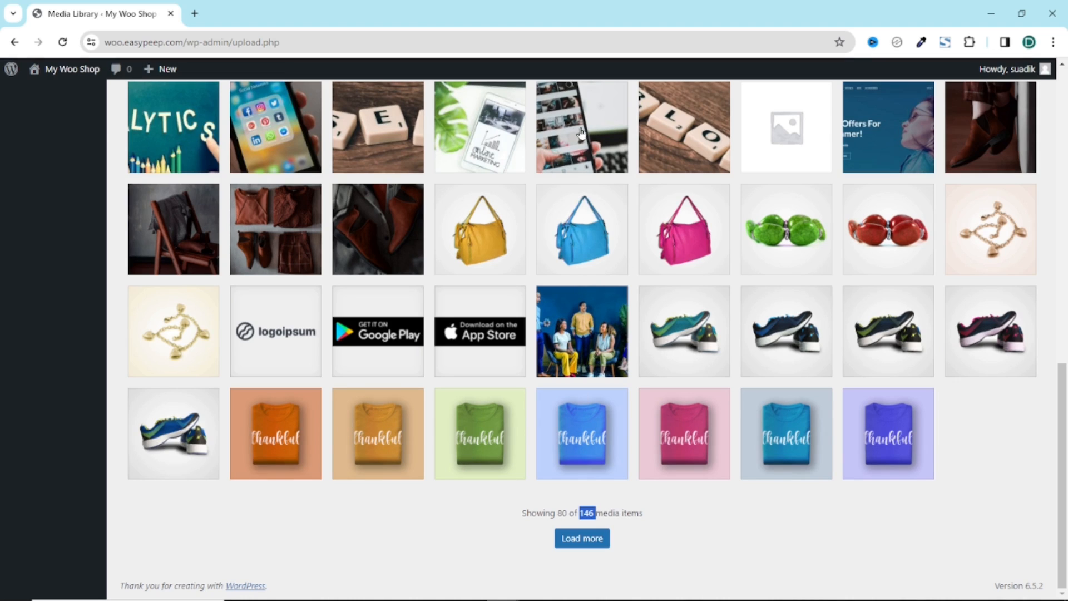
left_click(581, 127)
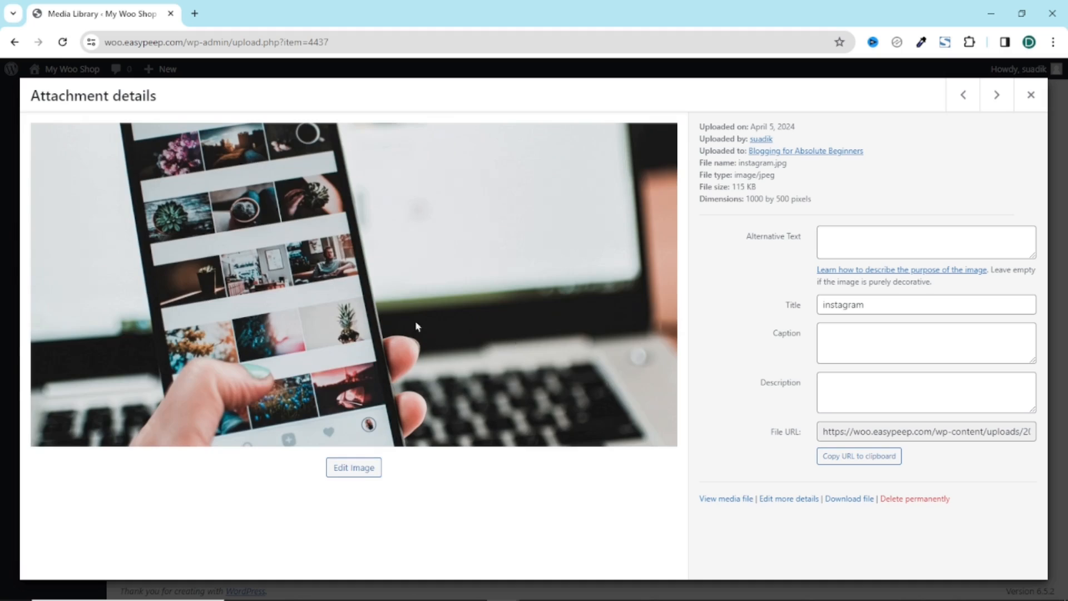
mouse_move(849, 499)
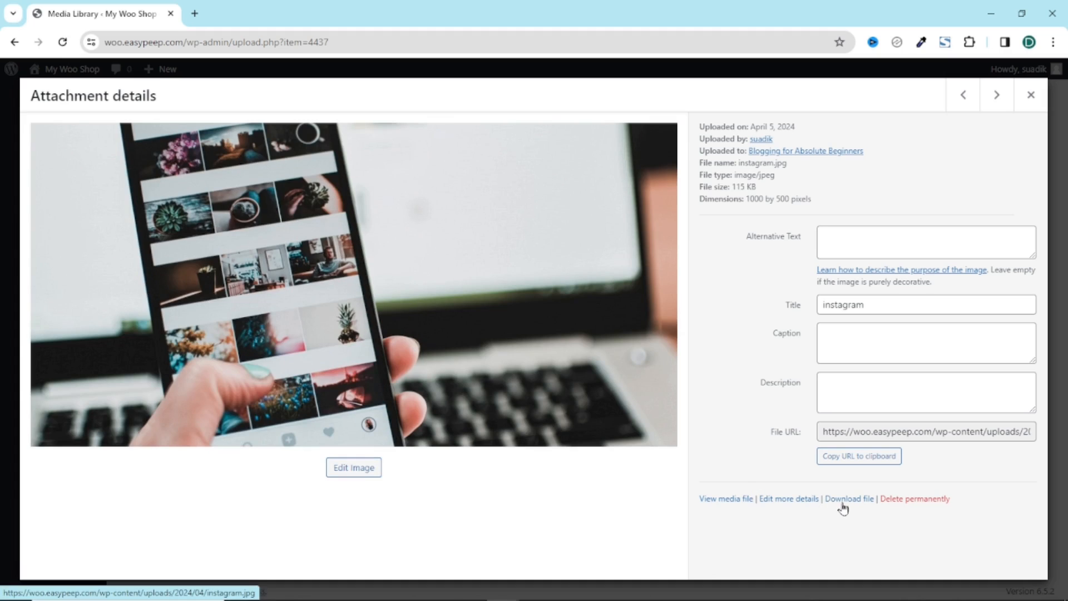
mouse_move(368, 273)
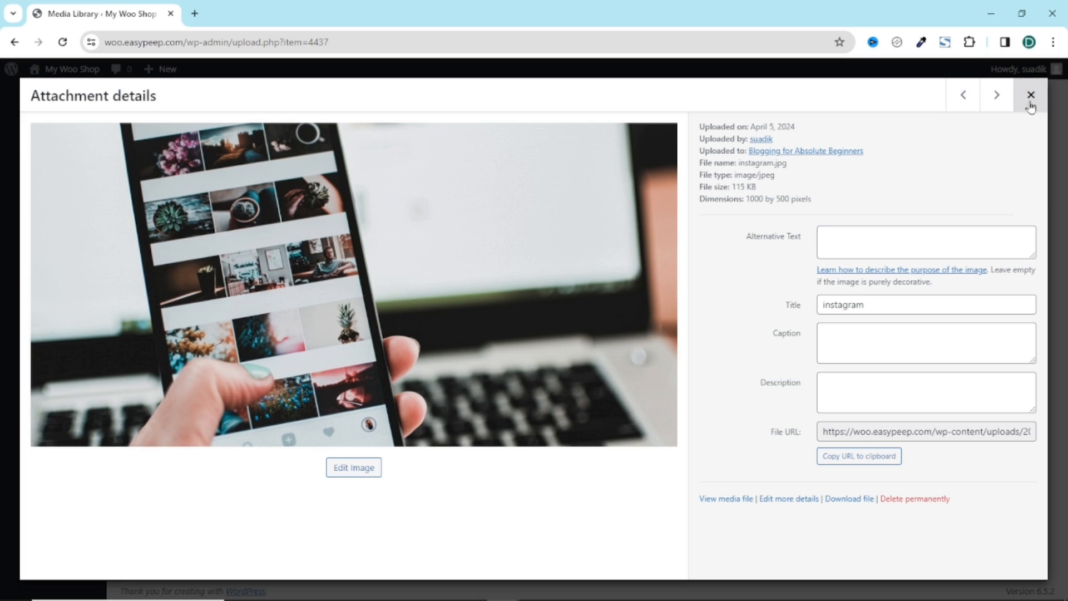
left_click(1030, 94)
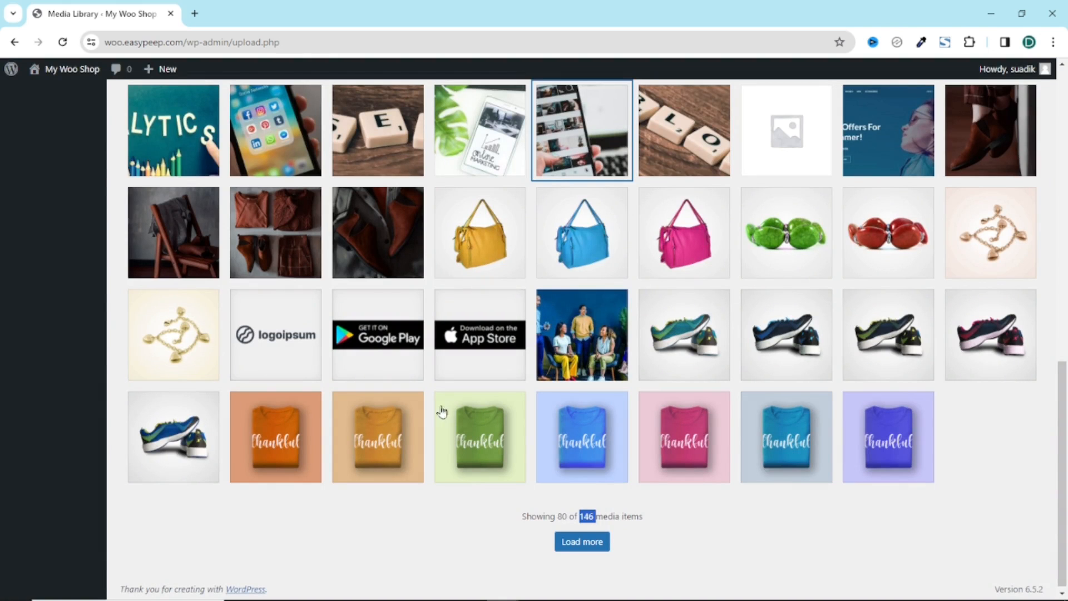
mouse_move(729, 287)
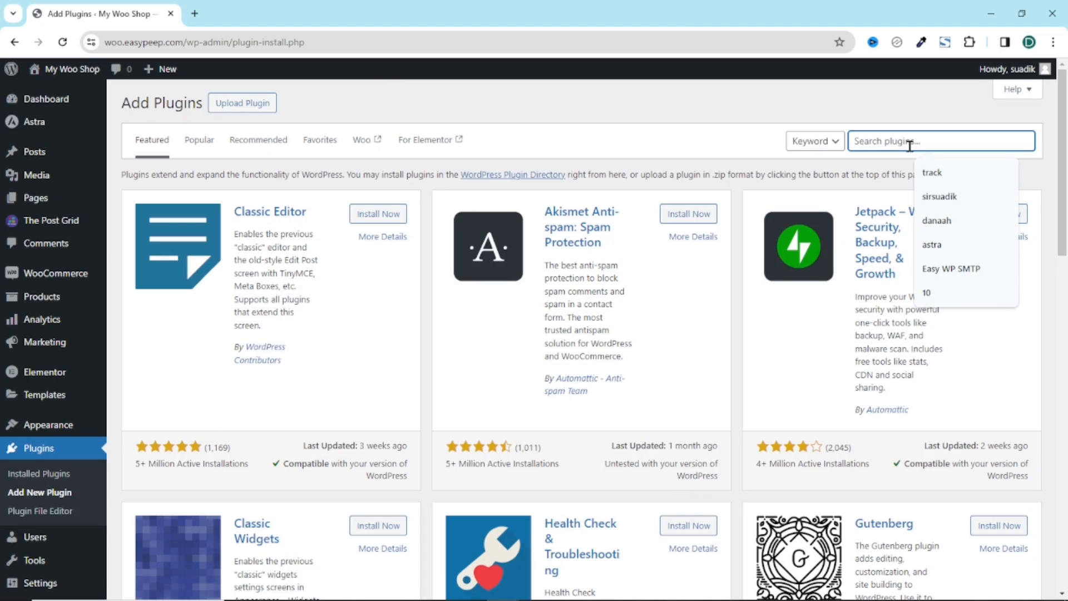
- Search 'export media library', then install and activate the Export Media Library plugin
type("export media library")
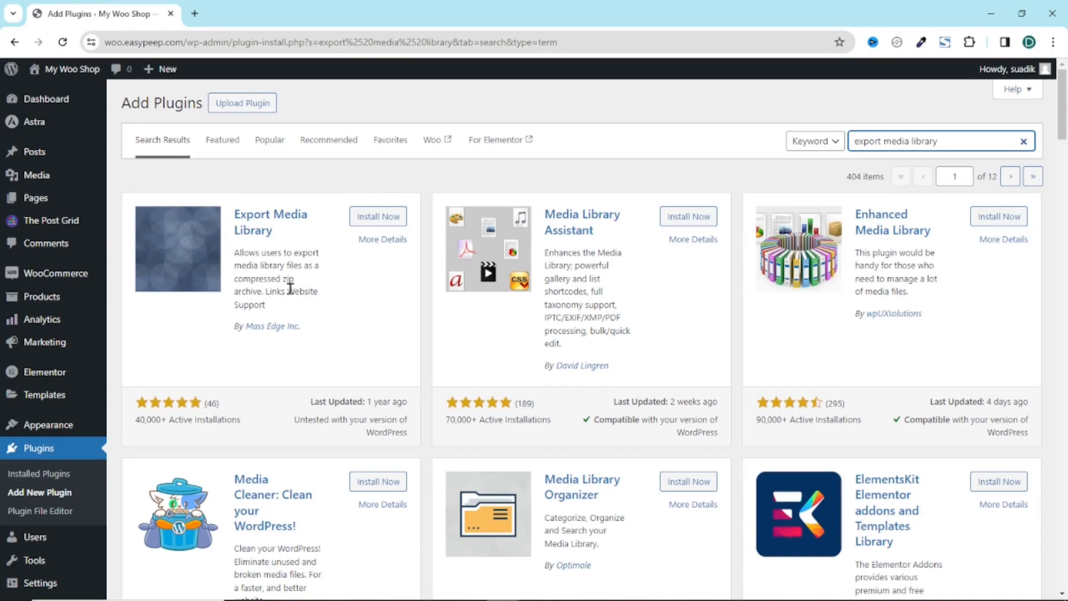
mouse_move(251, 323)
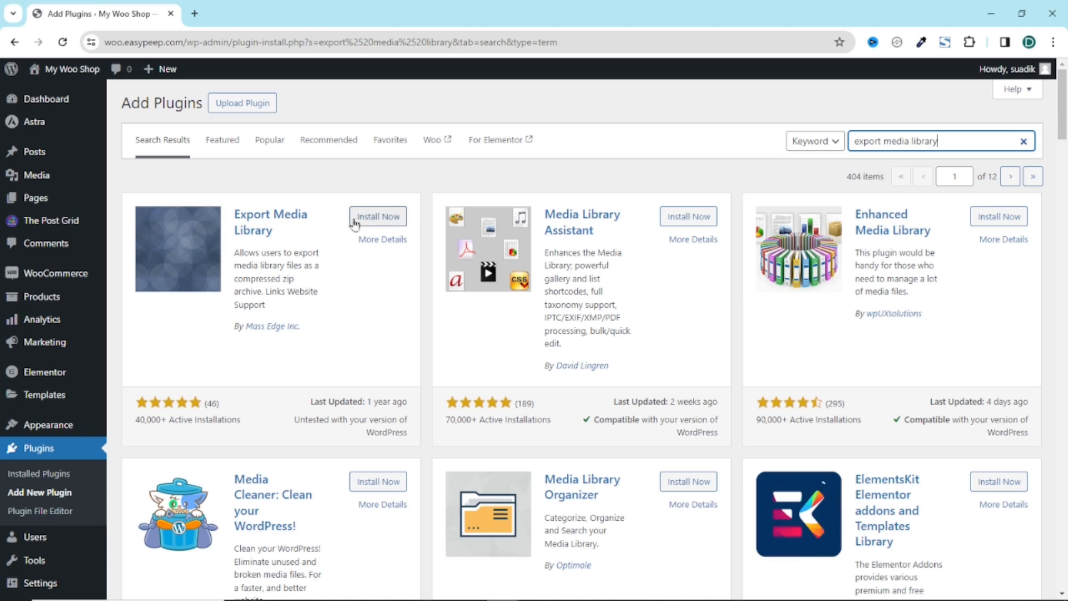
left_click(377, 216)
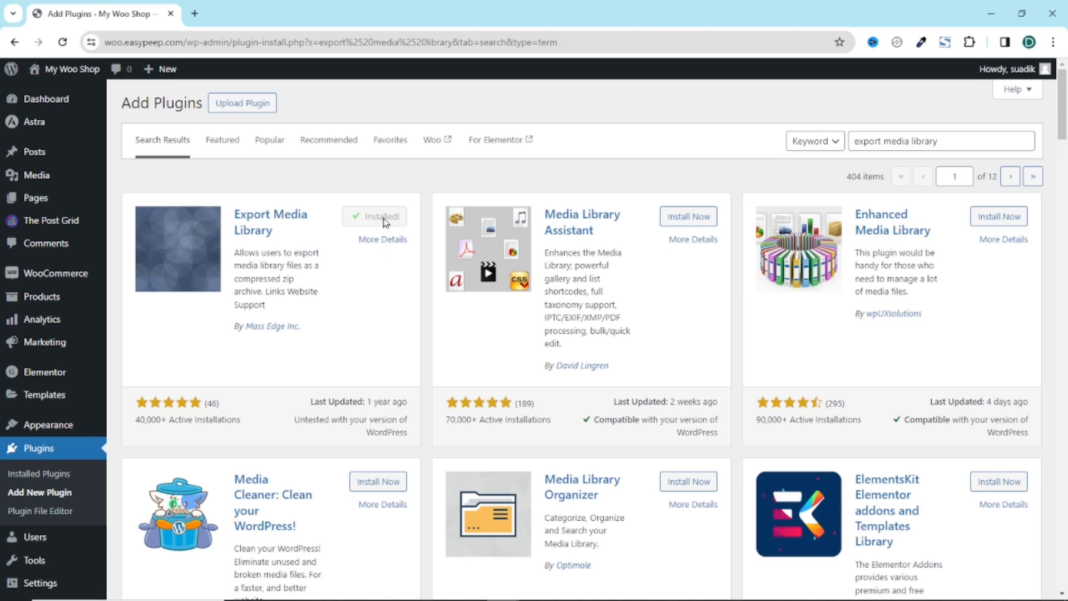
left_click(374, 215)
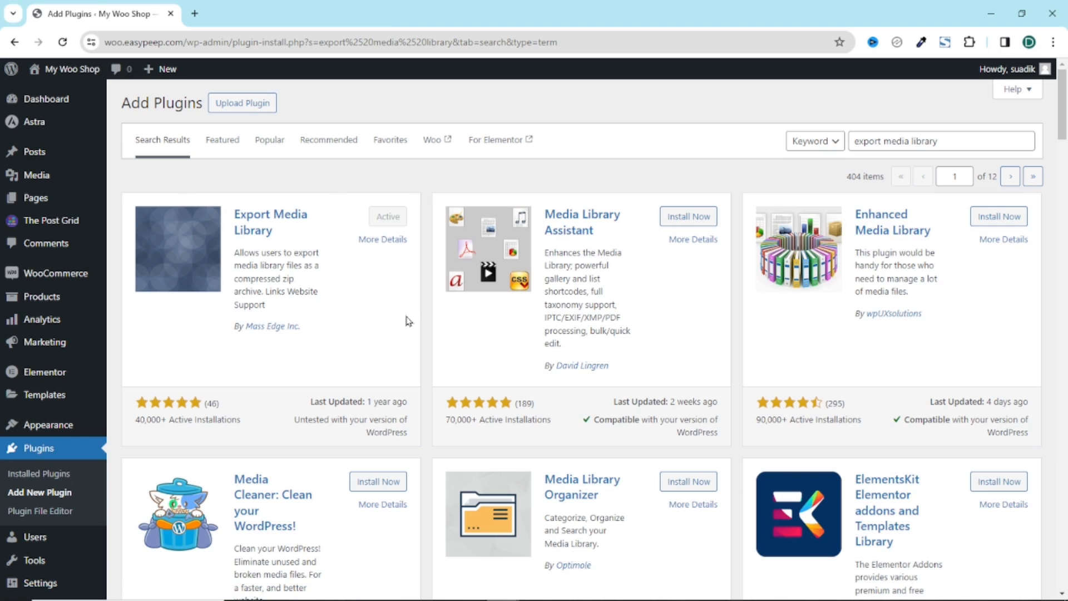
mouse_move(366, 343)
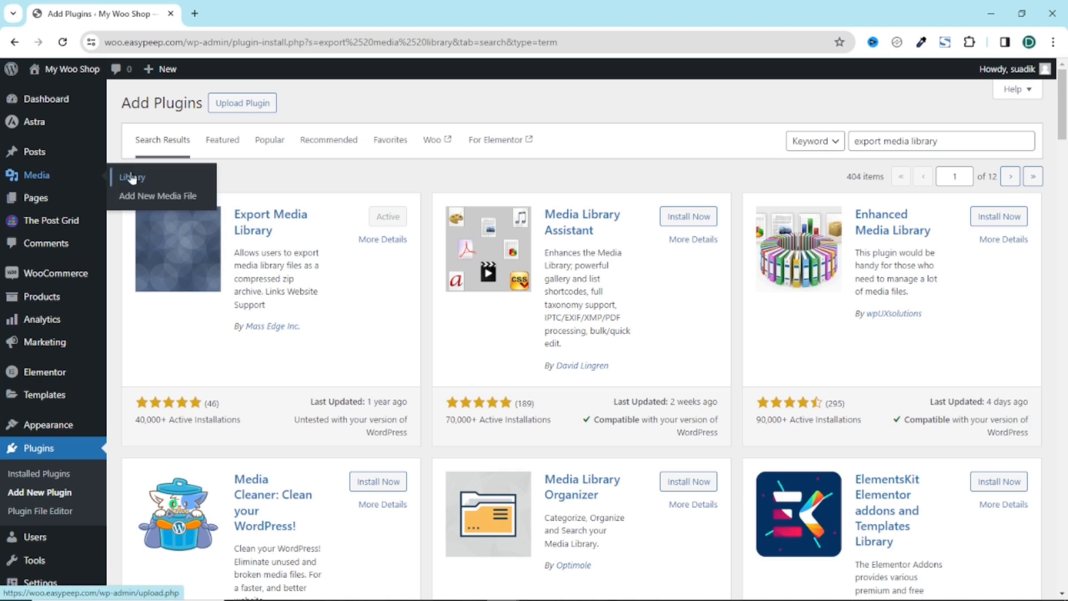
- Reload the admin and go to the new Media > Export page
left_click(61, 42)
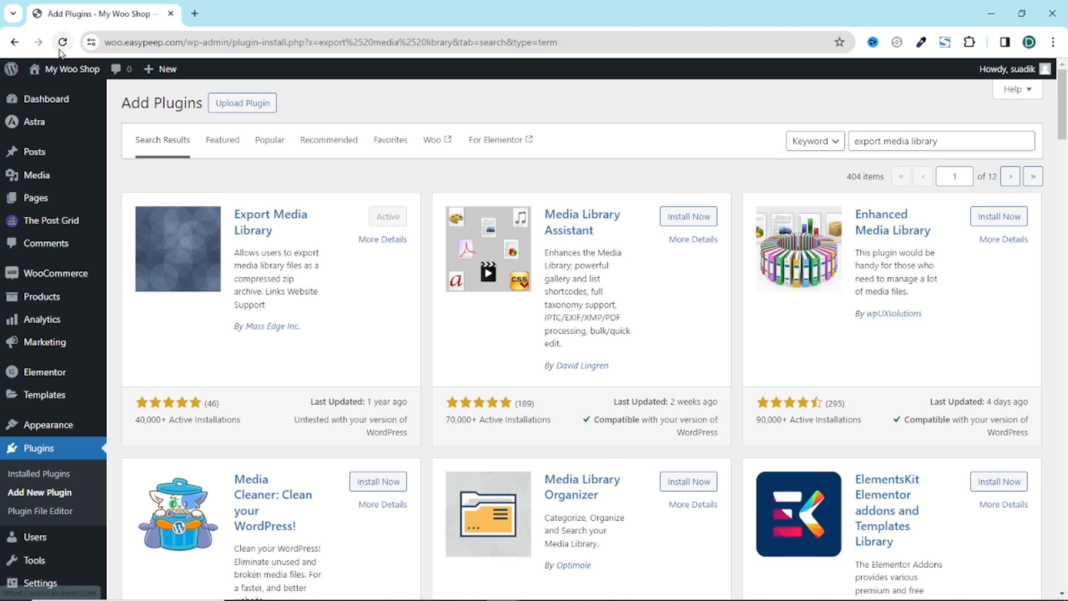
left_click(62, 41)
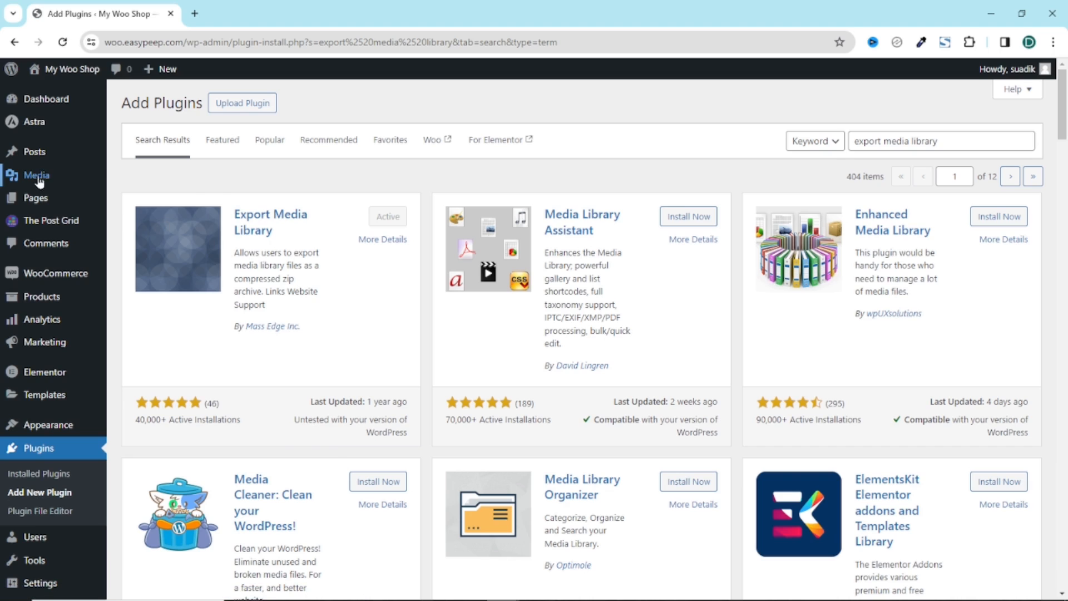
mouse_move(37, 175)
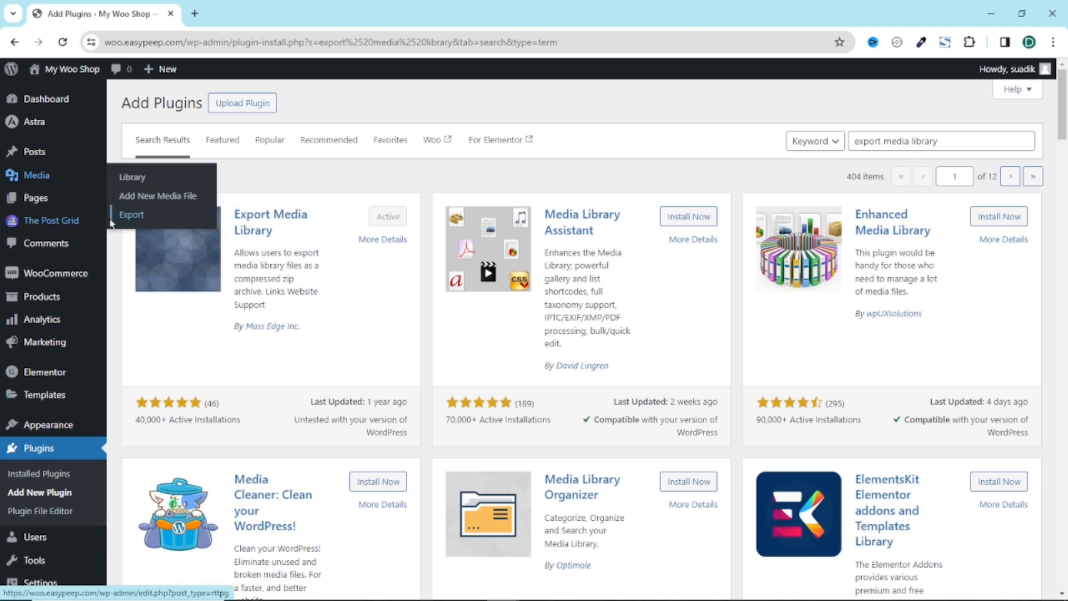
left_click(130, 214)
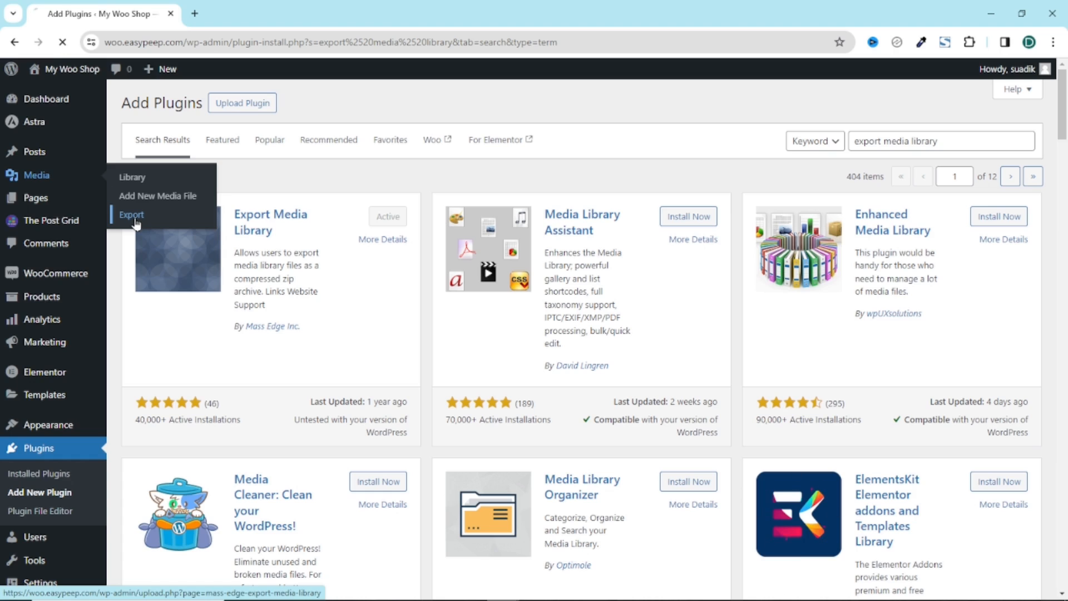
left_click(130, 215)
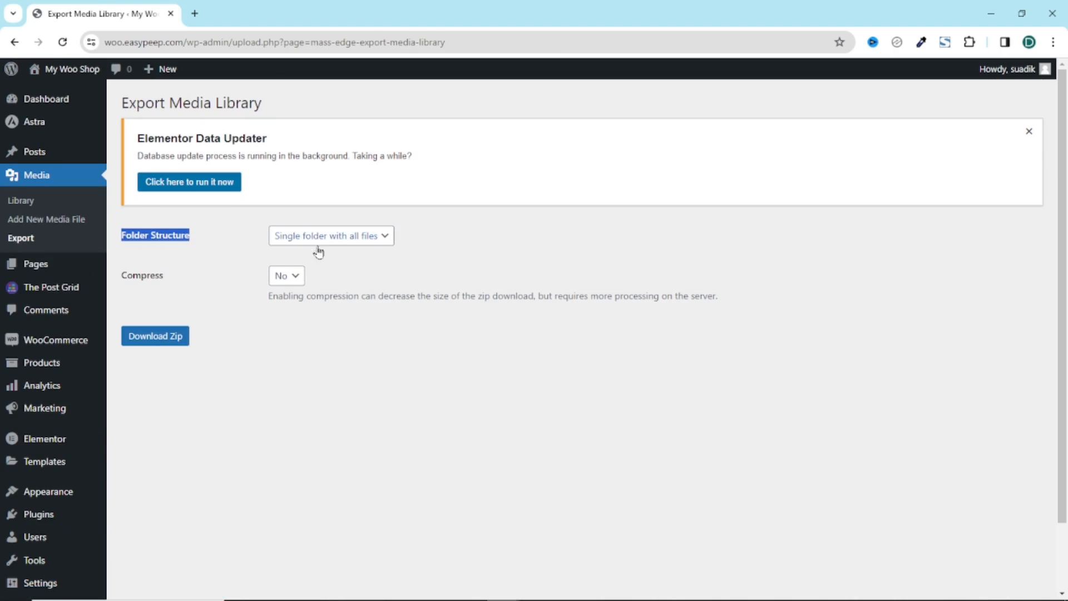
mouse_move(365, 258)
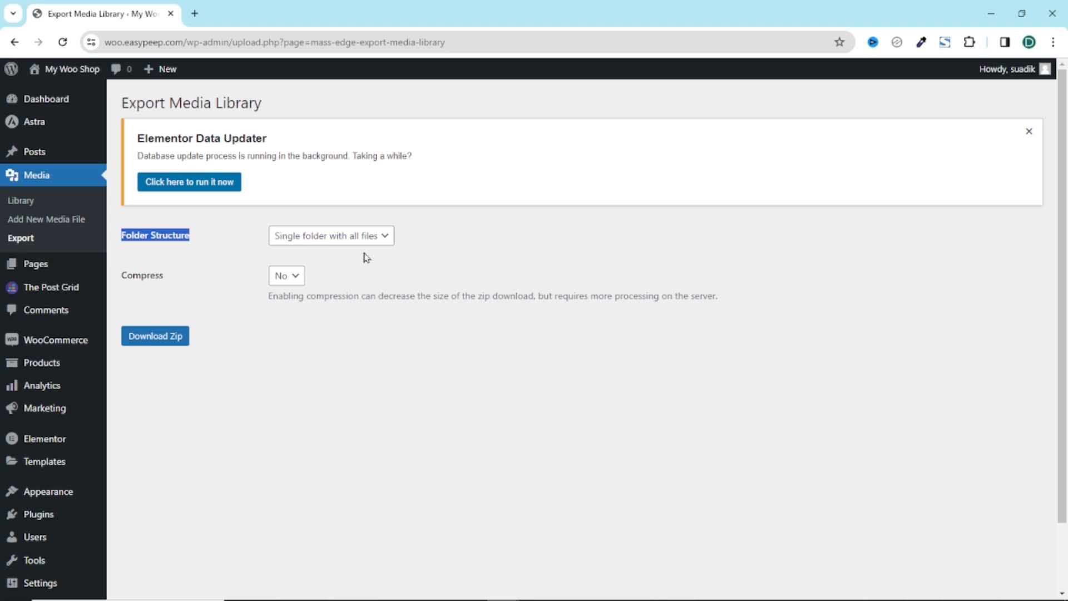
mouse_move(378, 260)
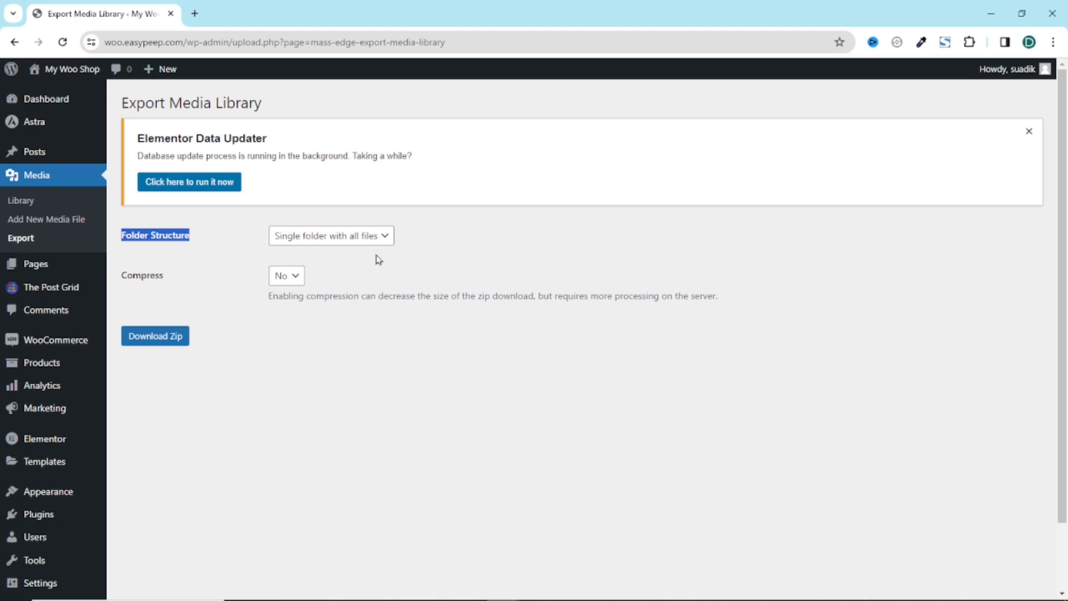
- Keep Single folder structure, set Compress to Yes, and download the zip
left_click(330, 234)
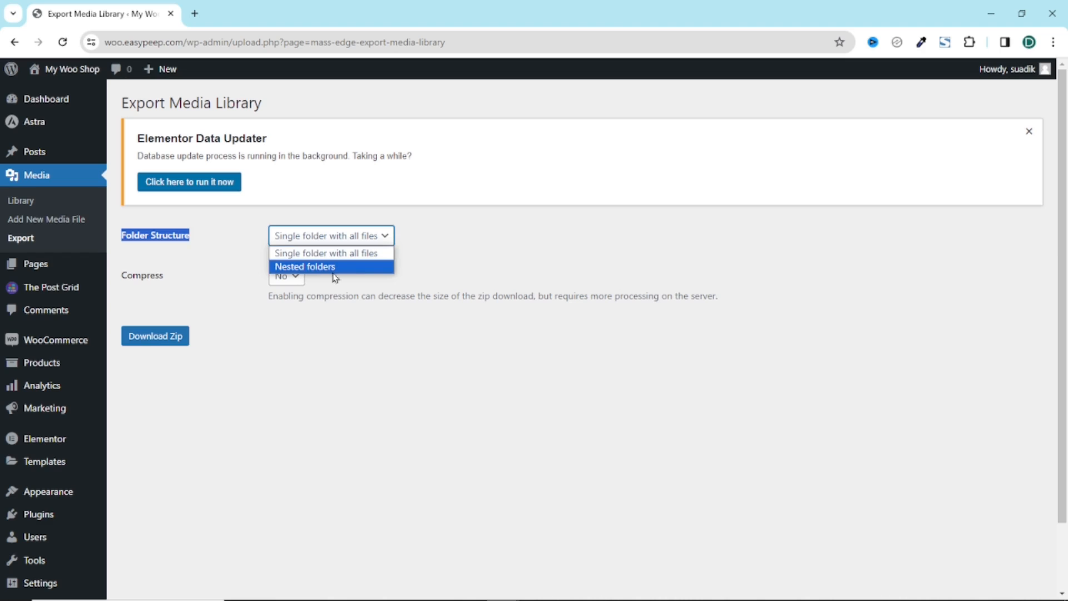
mouse_move(347, 271)
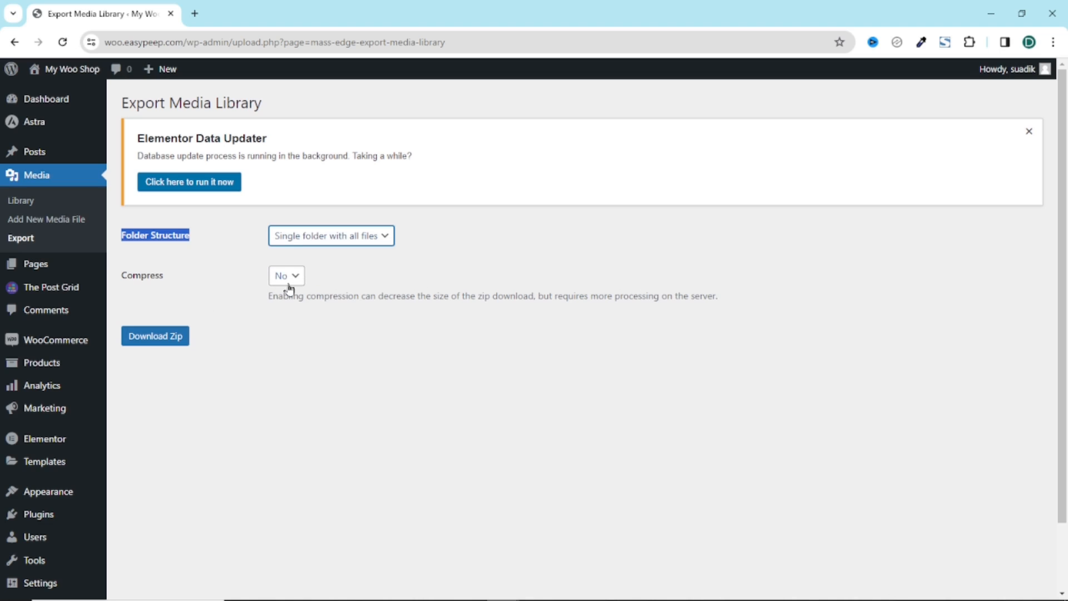
left_click(286, 276)
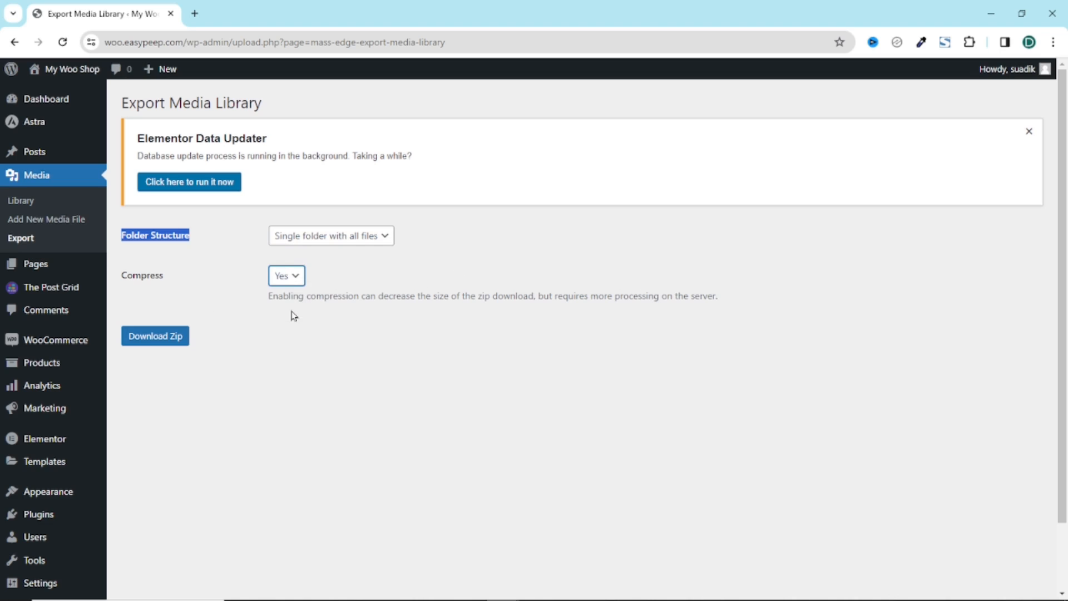
mouse_move(327, 368)
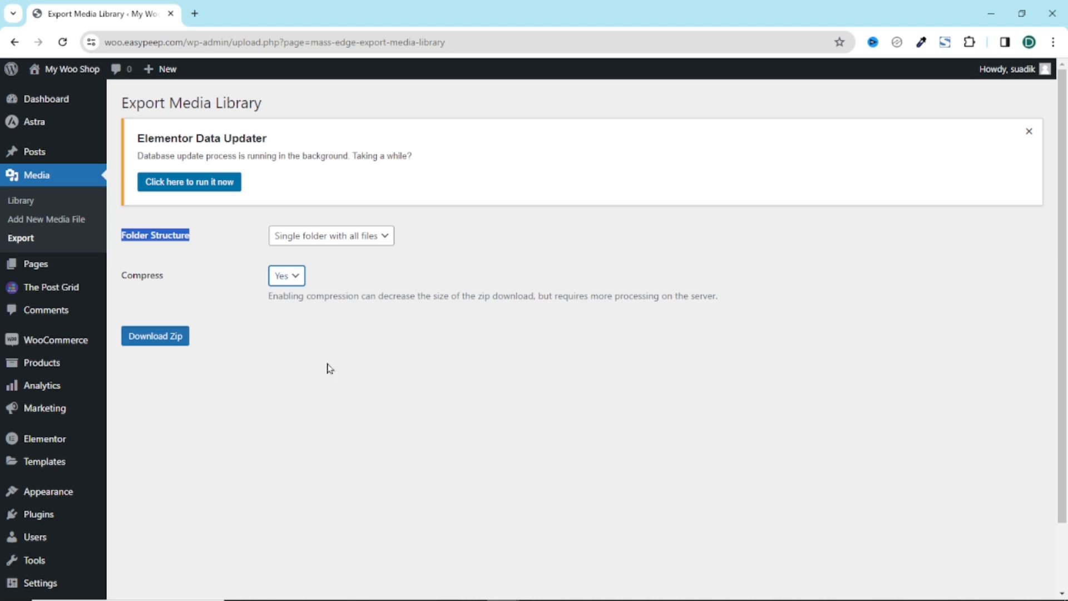
left_click(155, 335)
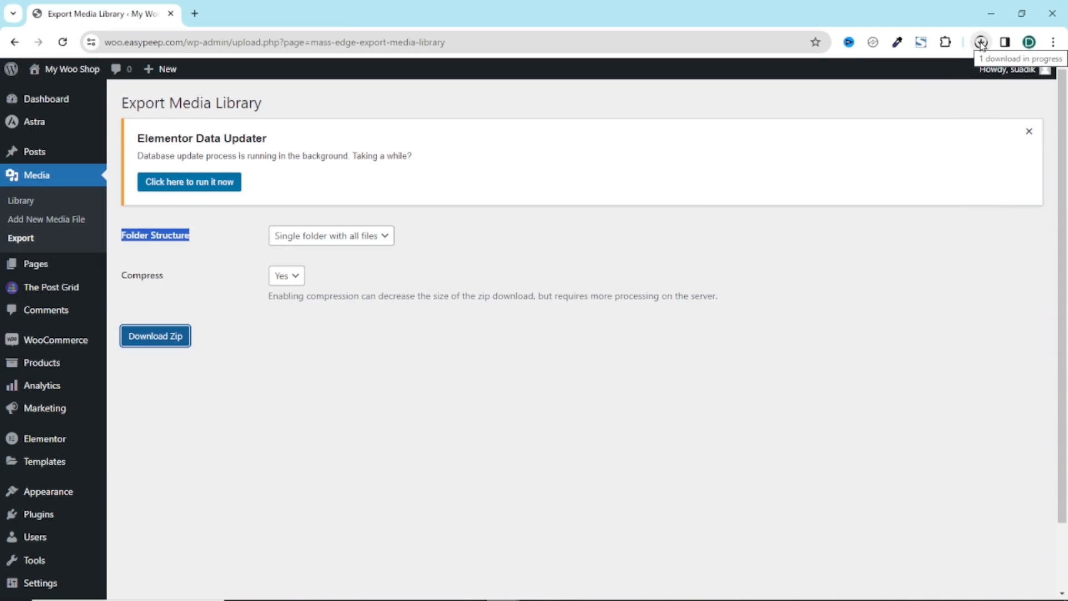
- Show the downloaded media library zip (about 9.85 MB) in Downloads
left_click(981, 41)
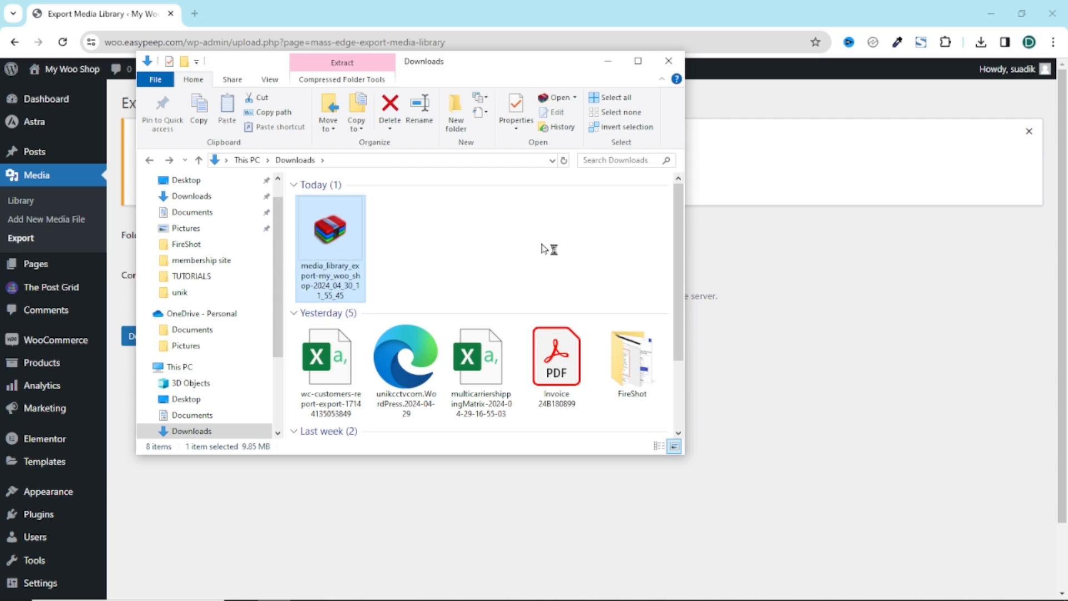
- Extract the media library zip with WinRAR into the Downloads folder
double_click(330, 232)
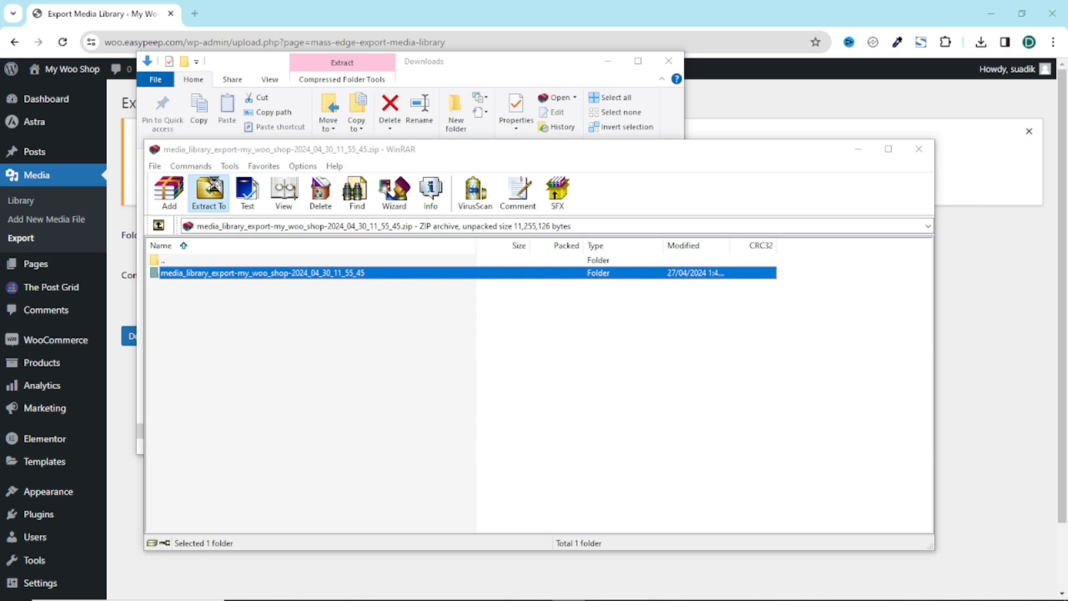
left_click(209, 193)
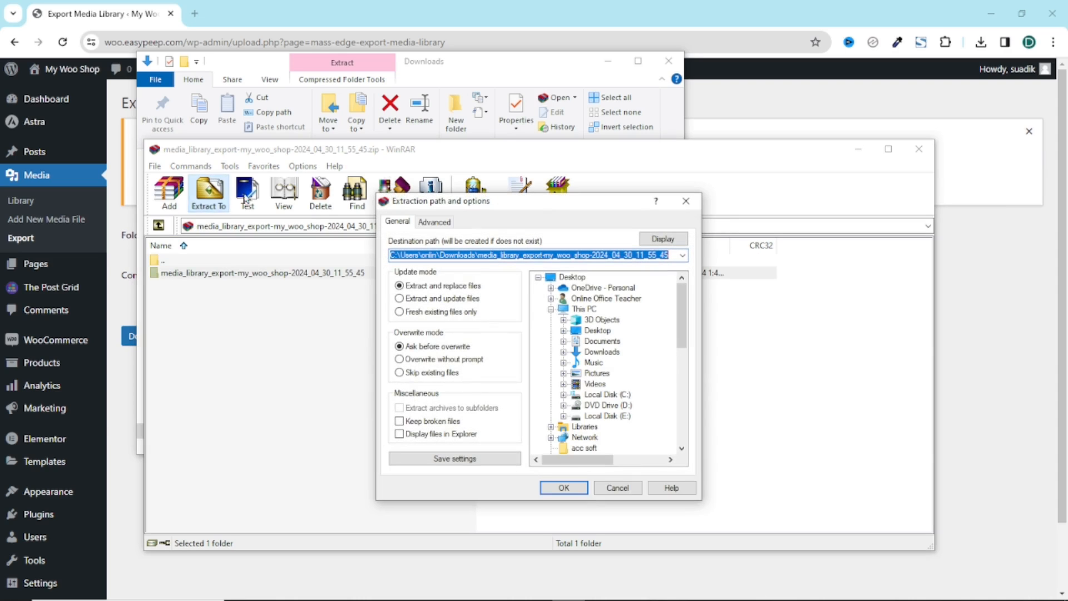
left_click(601, 352)
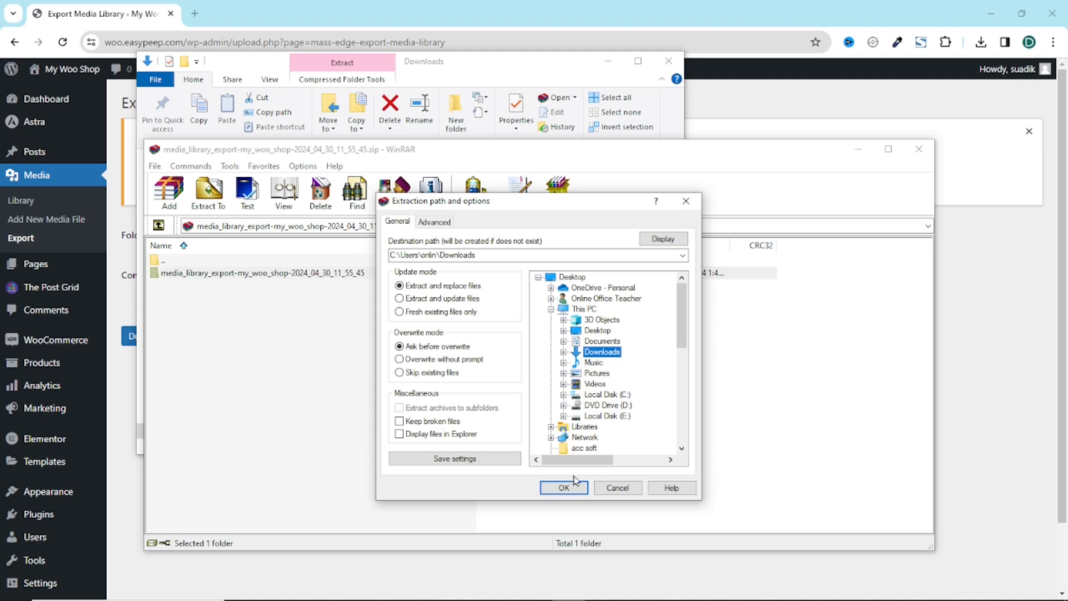
left_click(563, 487)
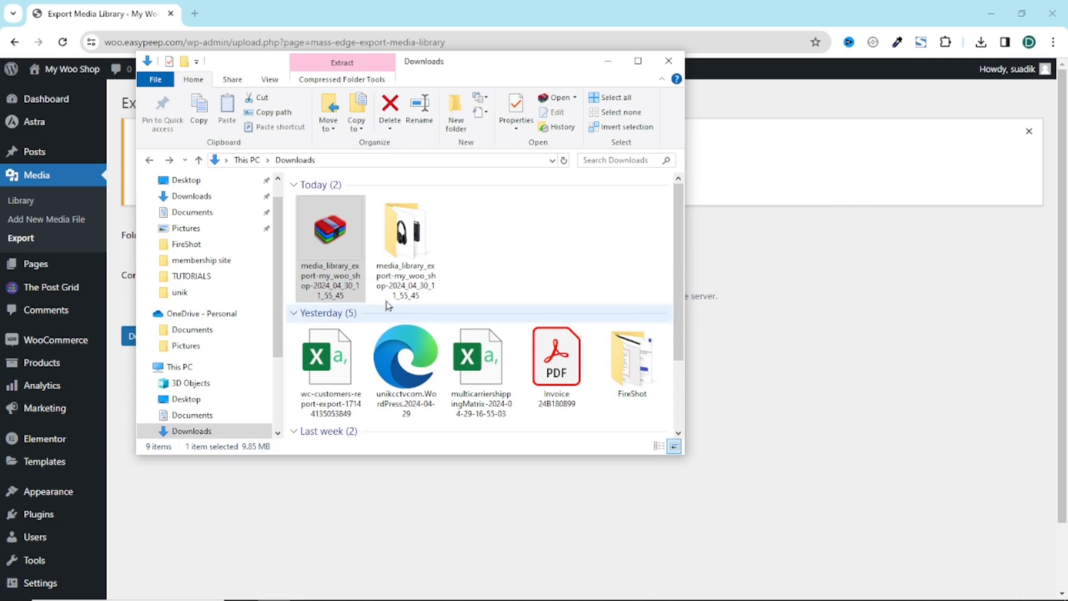
mouse_move(405, 231)
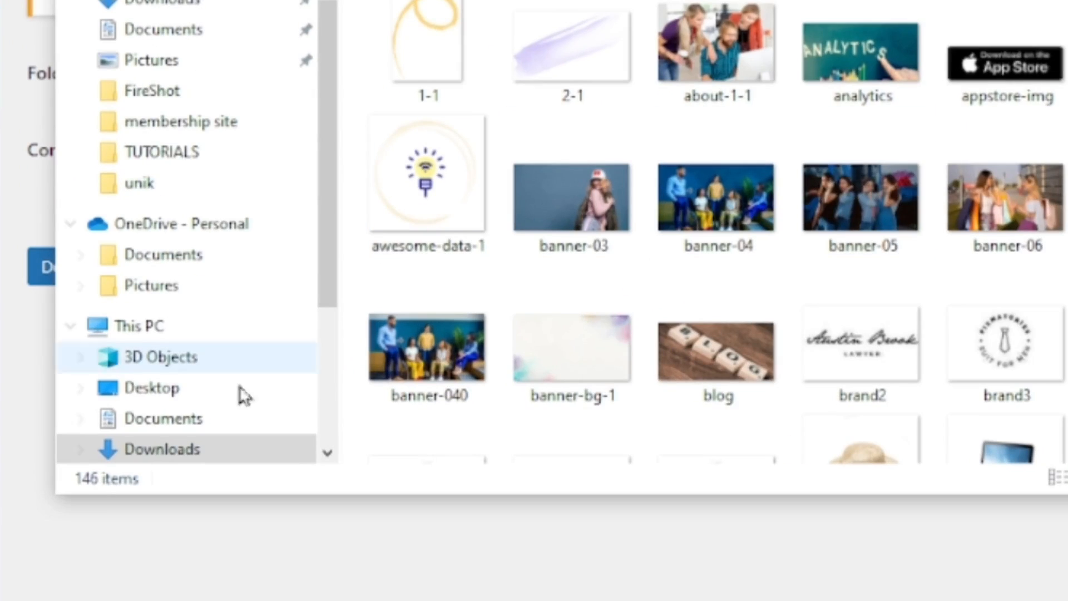
mouse_move(115, 483)
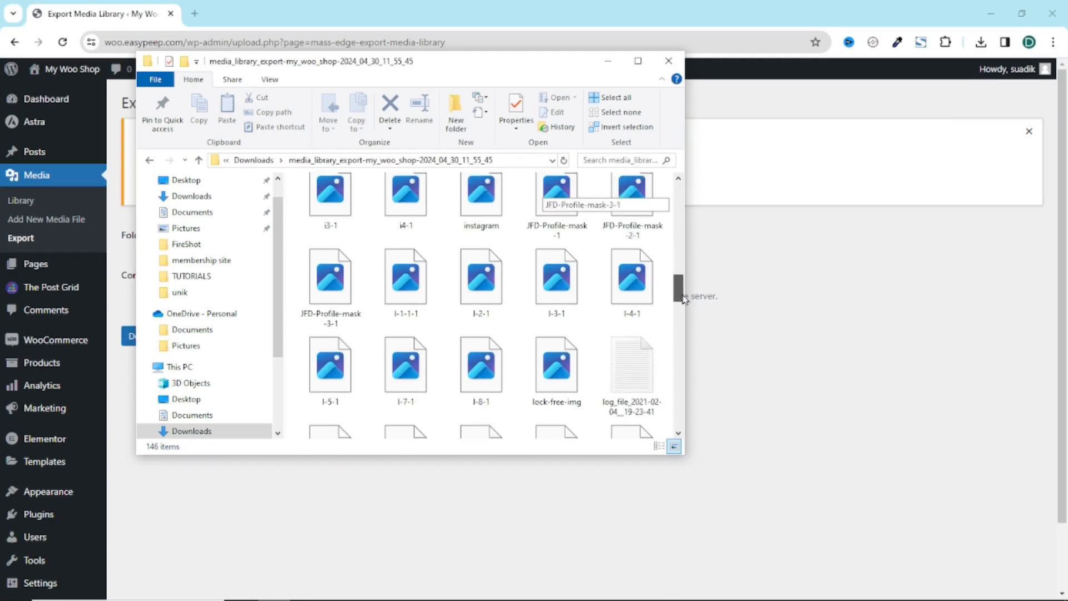
- Scroll through the 146 extracted images, then minimize the Explorer window
scroll("down", 3)
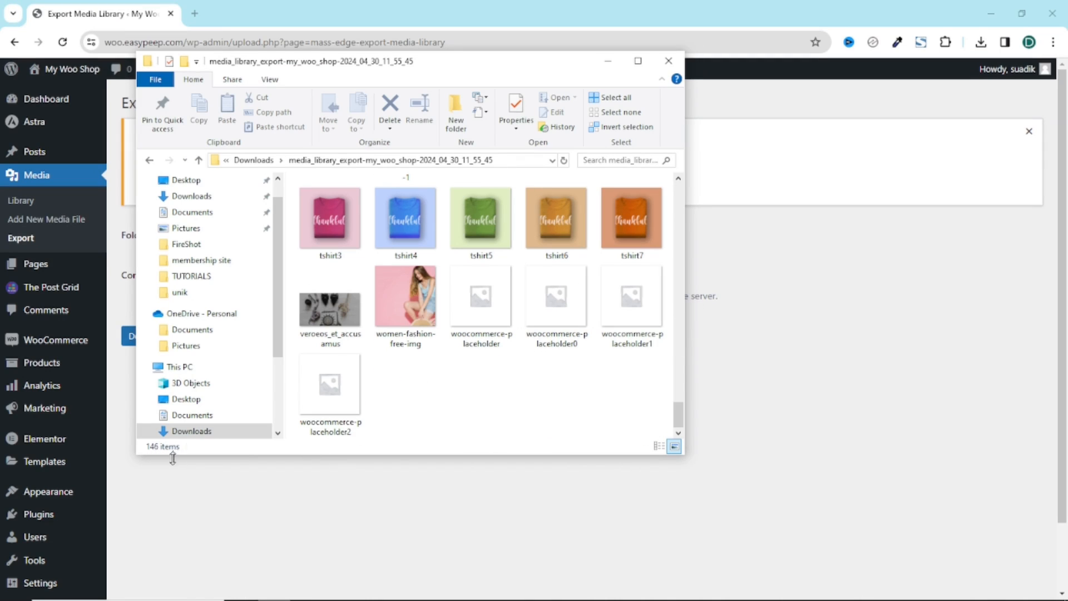
mouse_move(473, 362)
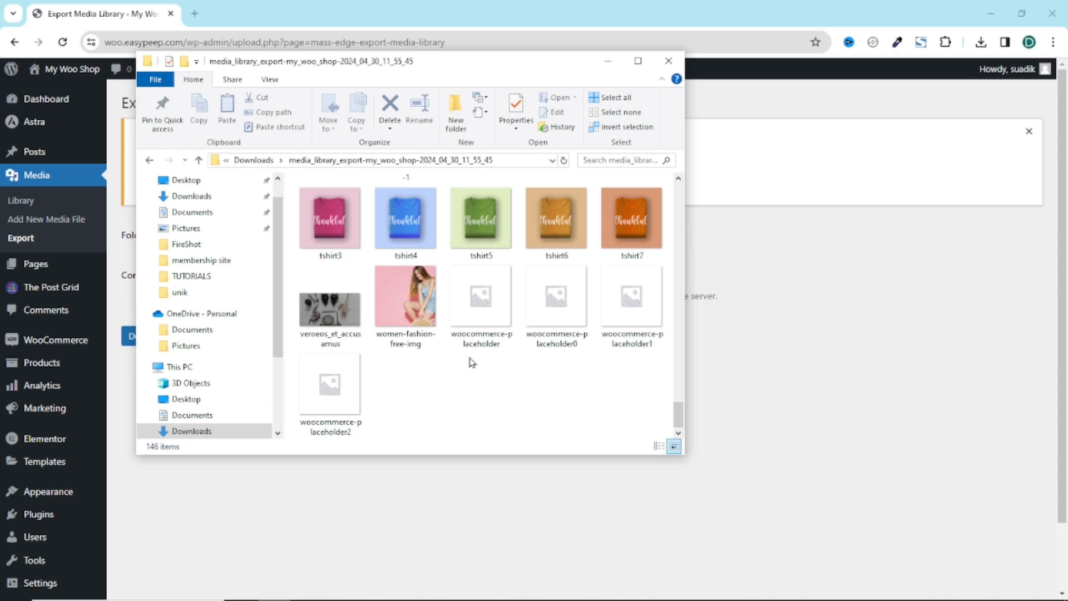
mouse_move(606, 61)
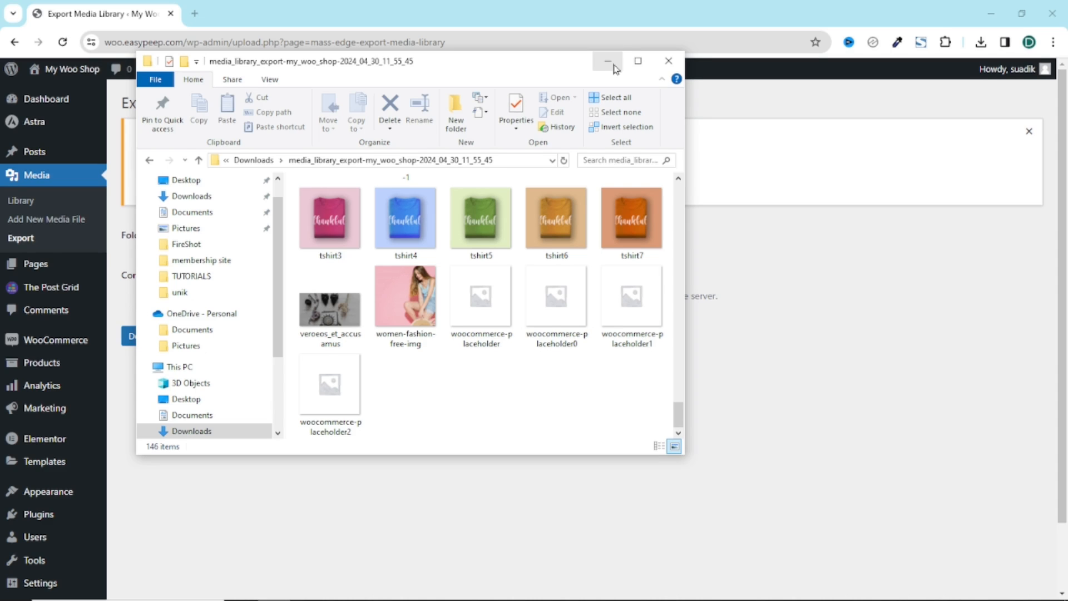
left_click(606, 60)
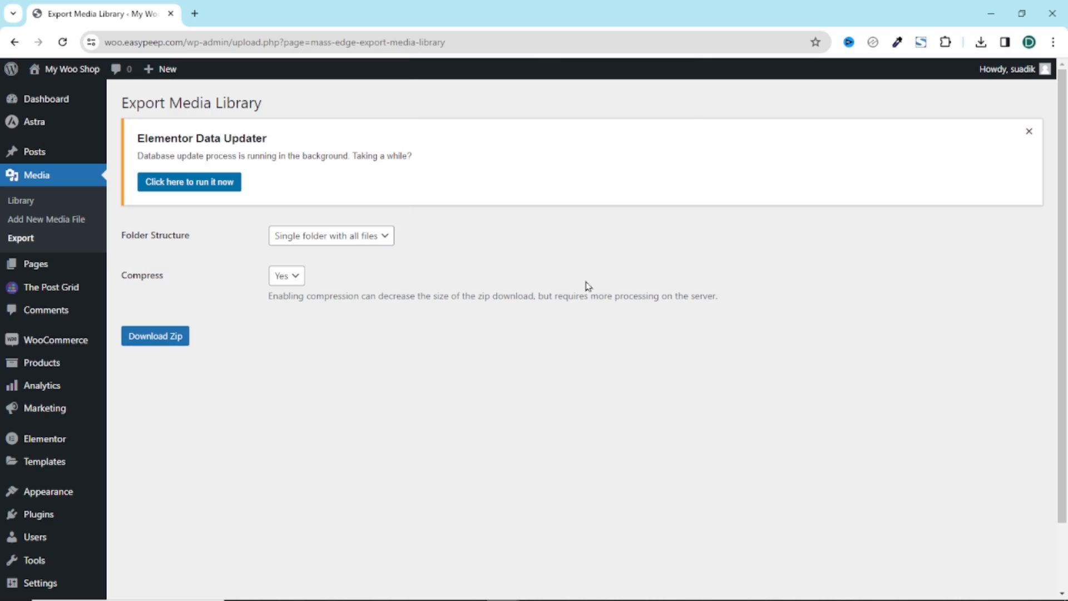